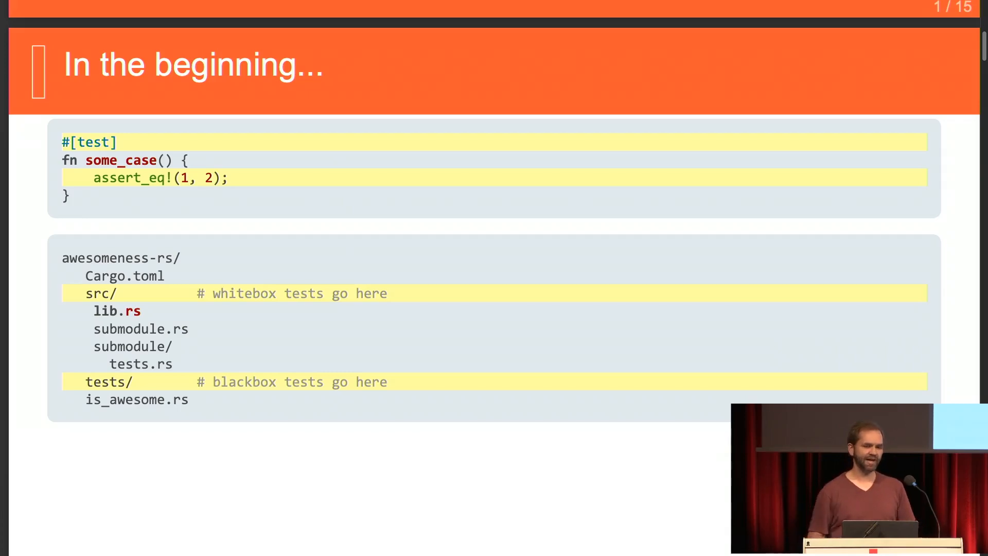
key("Right")
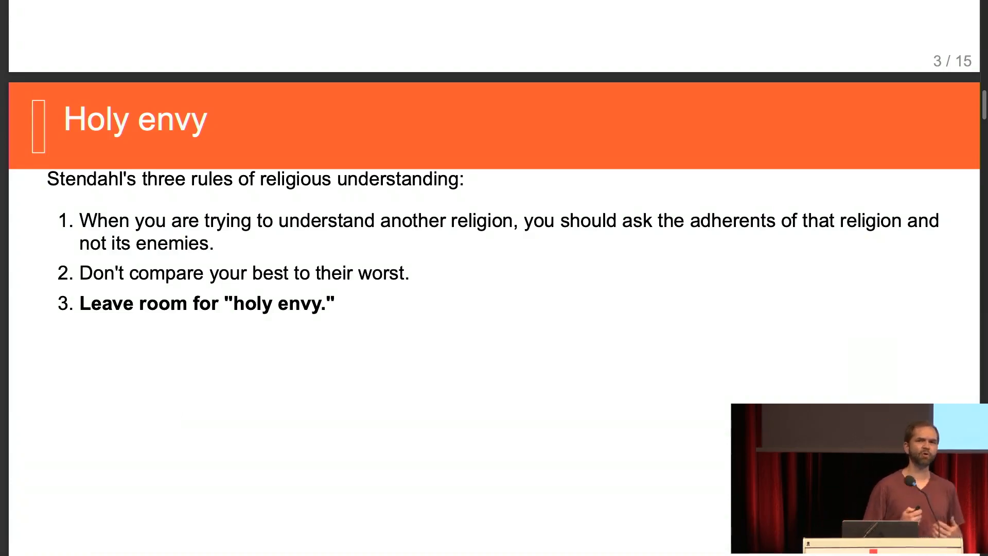
key("Right")
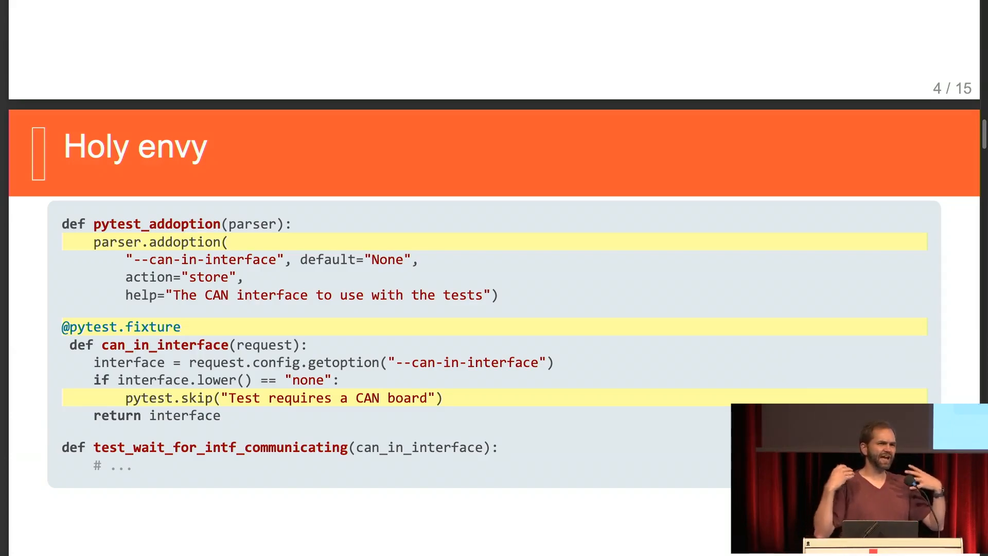
key("Right")
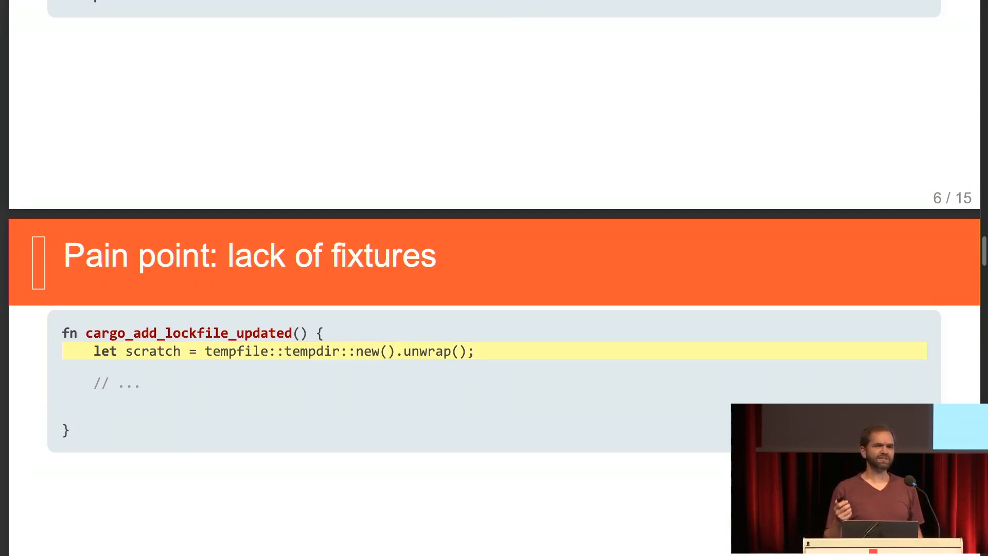
key("Right")
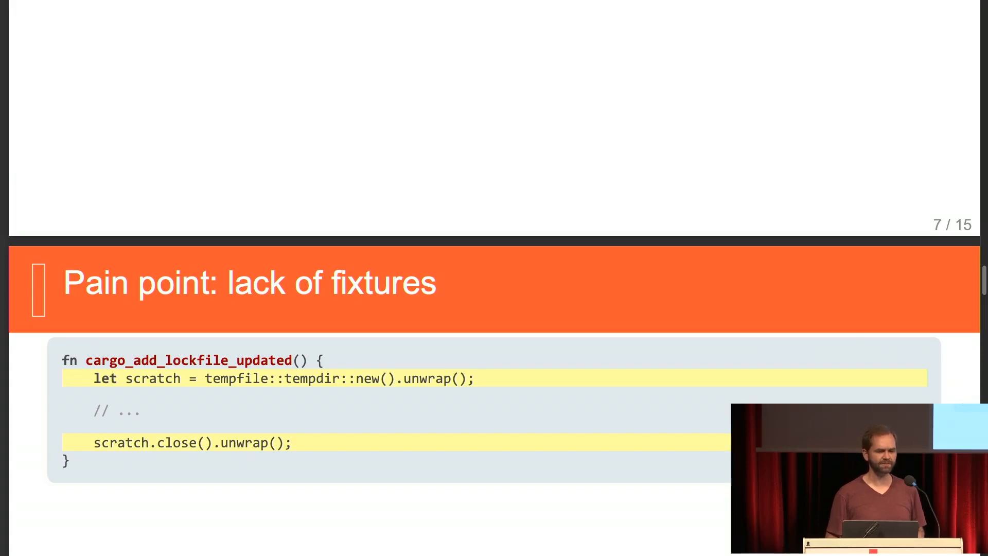
mouse_move(335, 133)
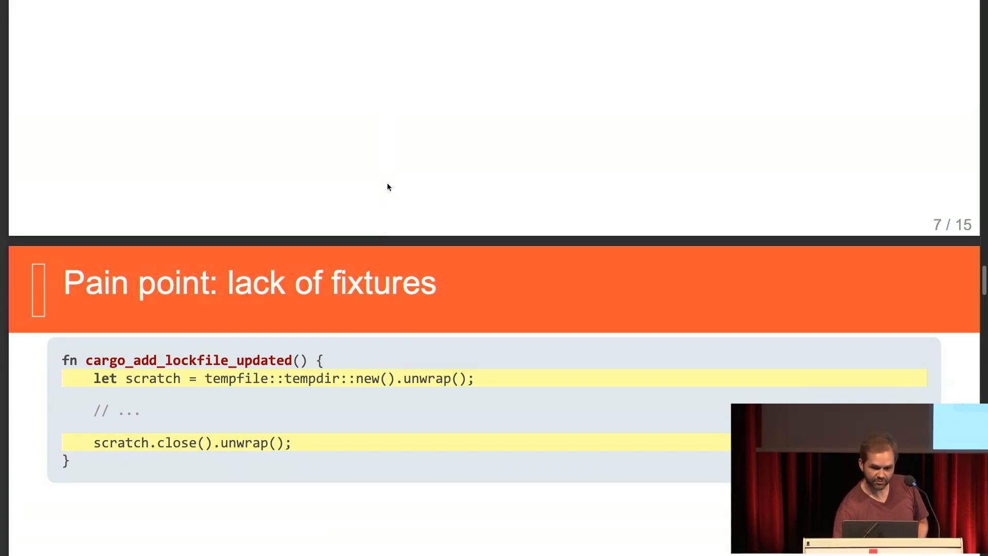
mouse_move(395, 171)
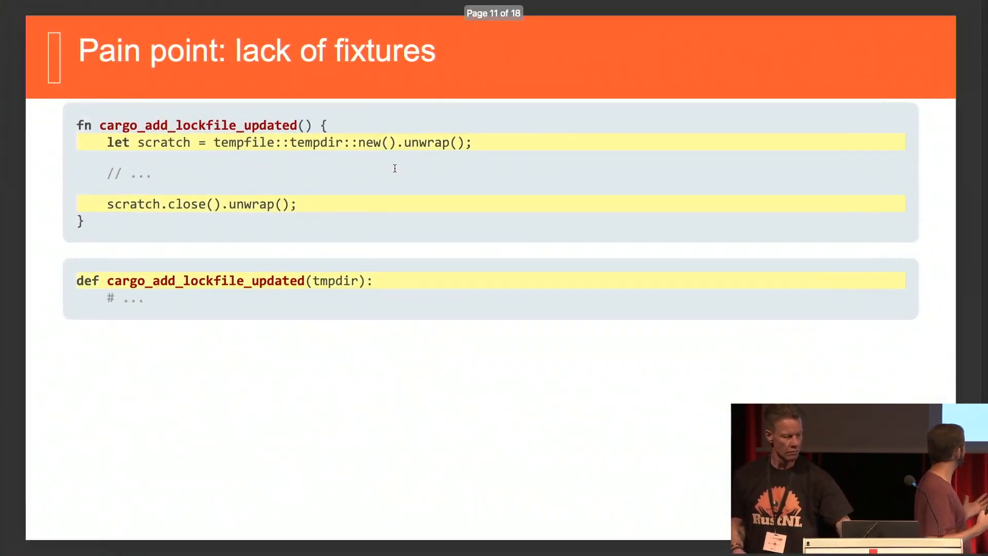
key("Right")
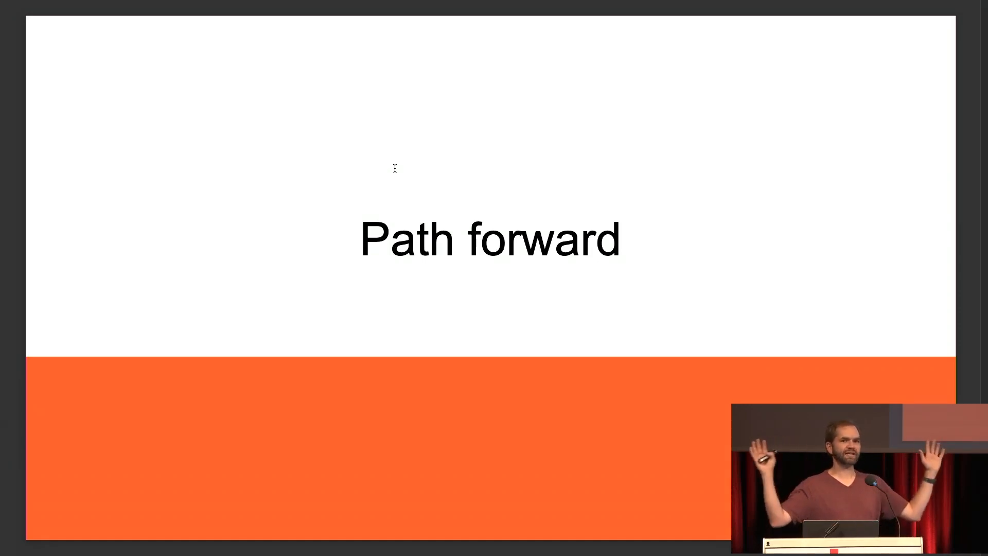
key("Right")
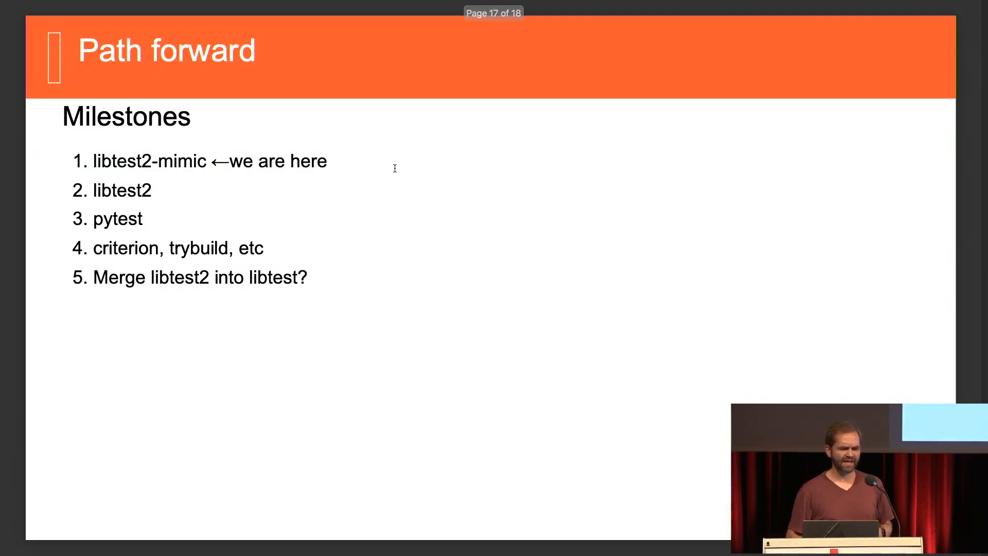